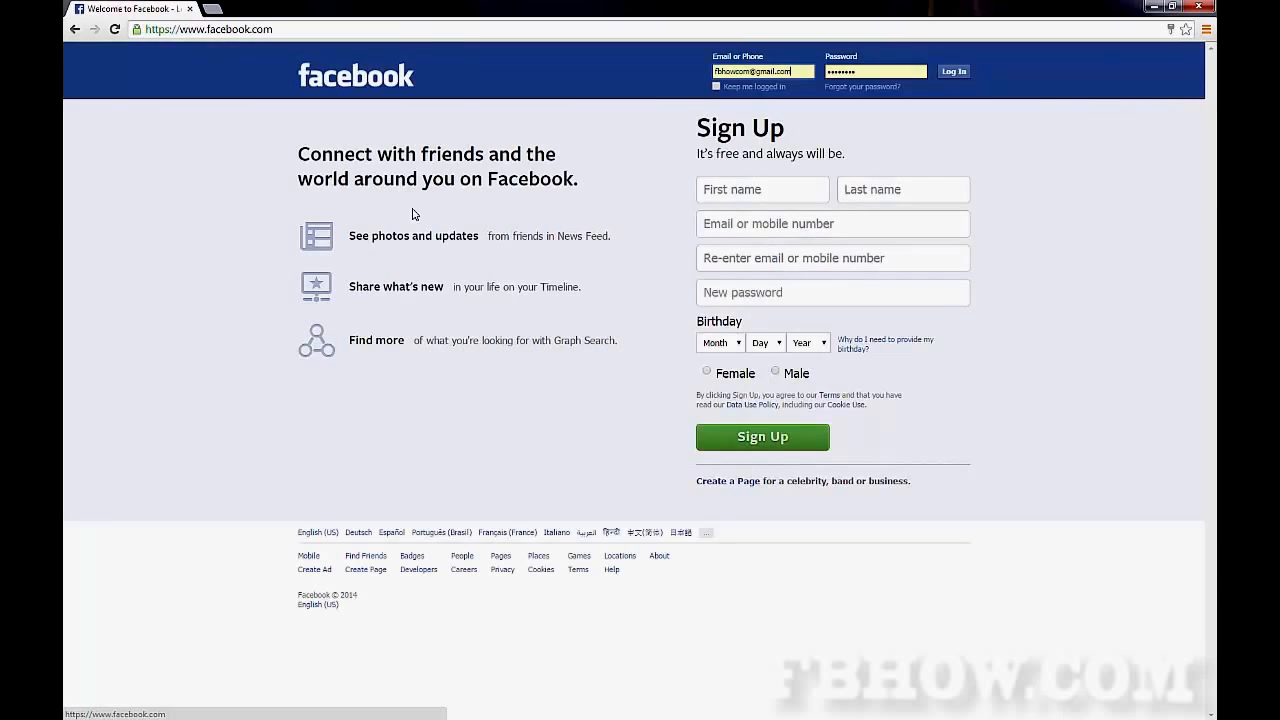
# Log in to Facebook with the credentials already entered.
pyautogui.click(954, 72)
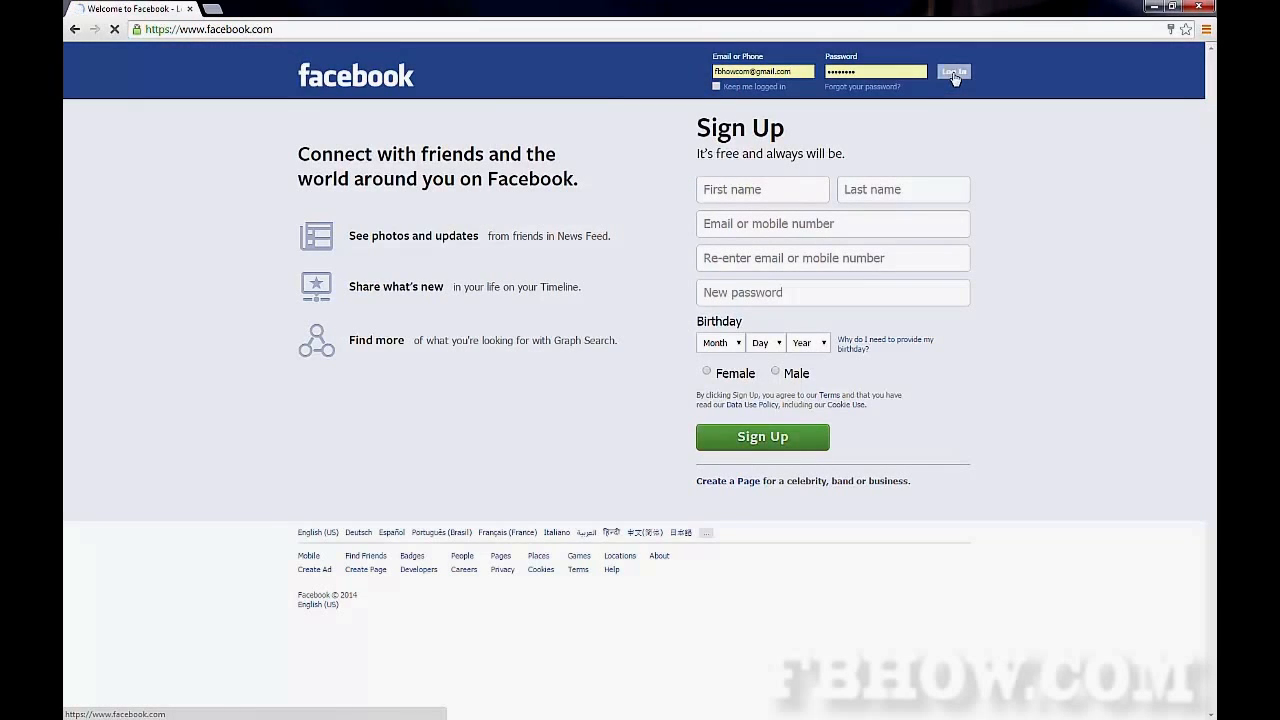
pyautogui.click(956, 72)
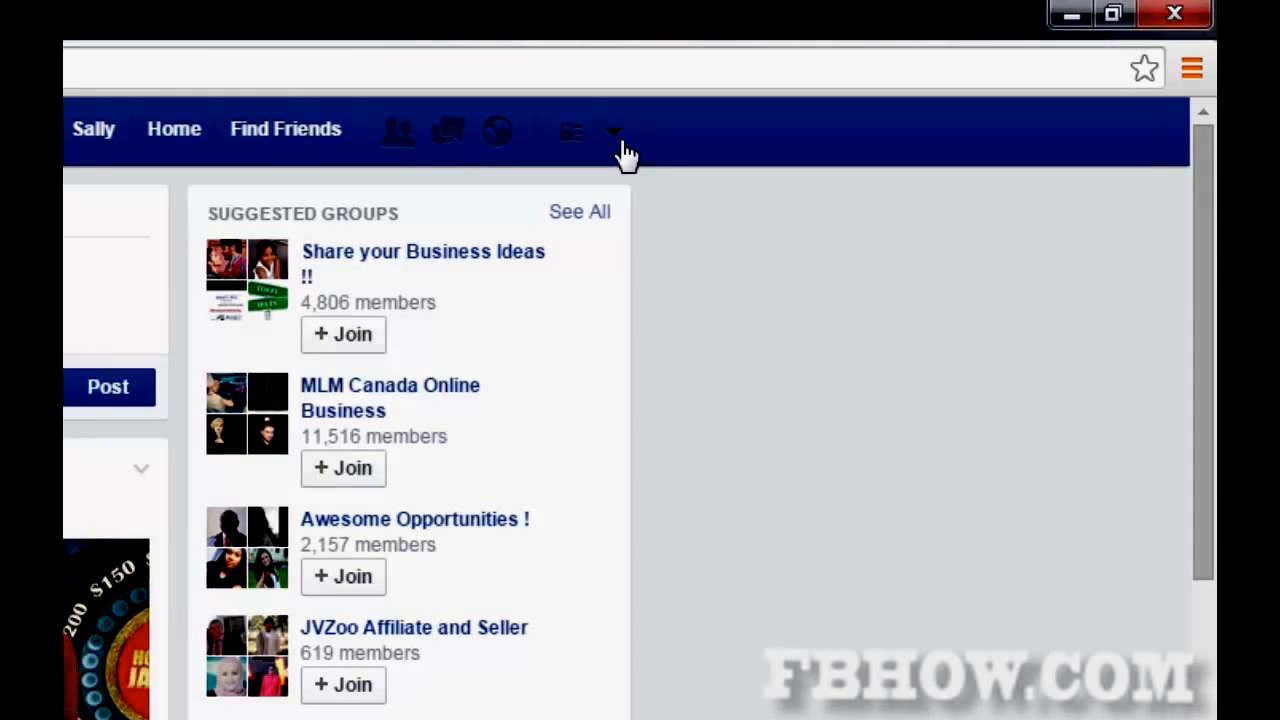
# Reach the Download Your Information page via Settings > General > Download a copy.
pyautogui.click(612, 130)
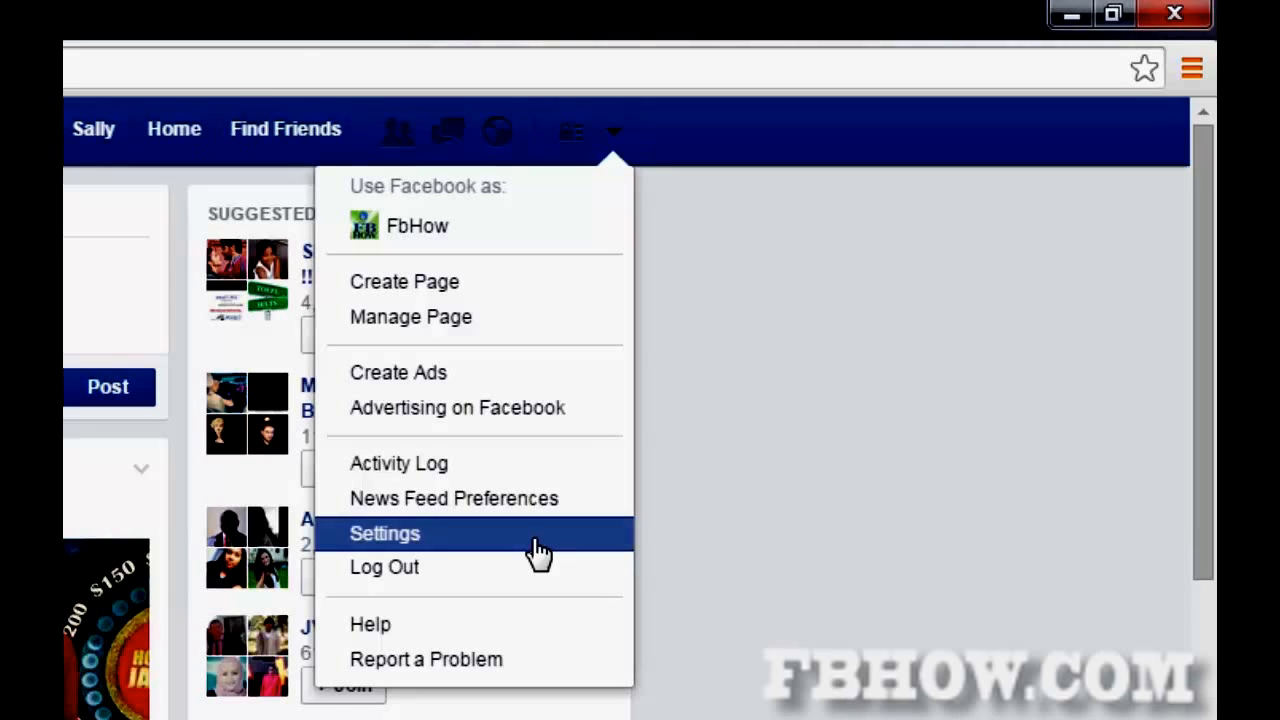
pyautogui.click(384, 532)
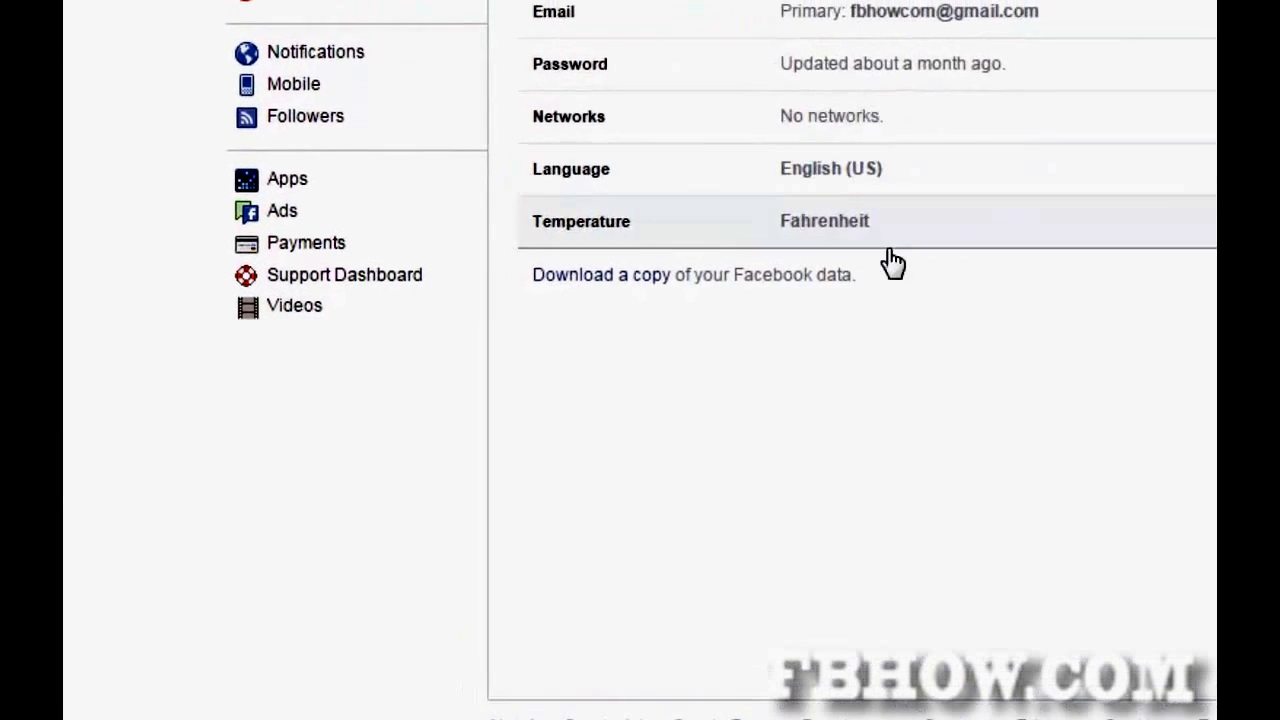
pyautogui.moveTo(604, 290)
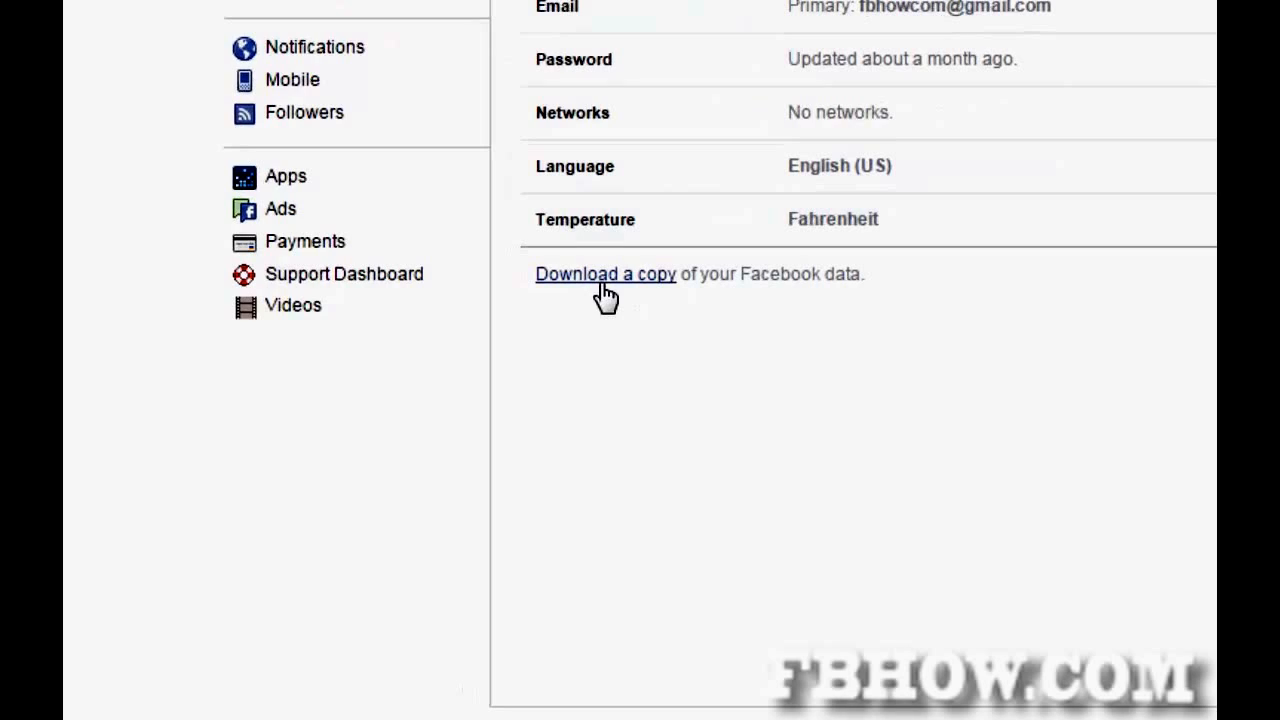
pyautogui.click(604, 272)
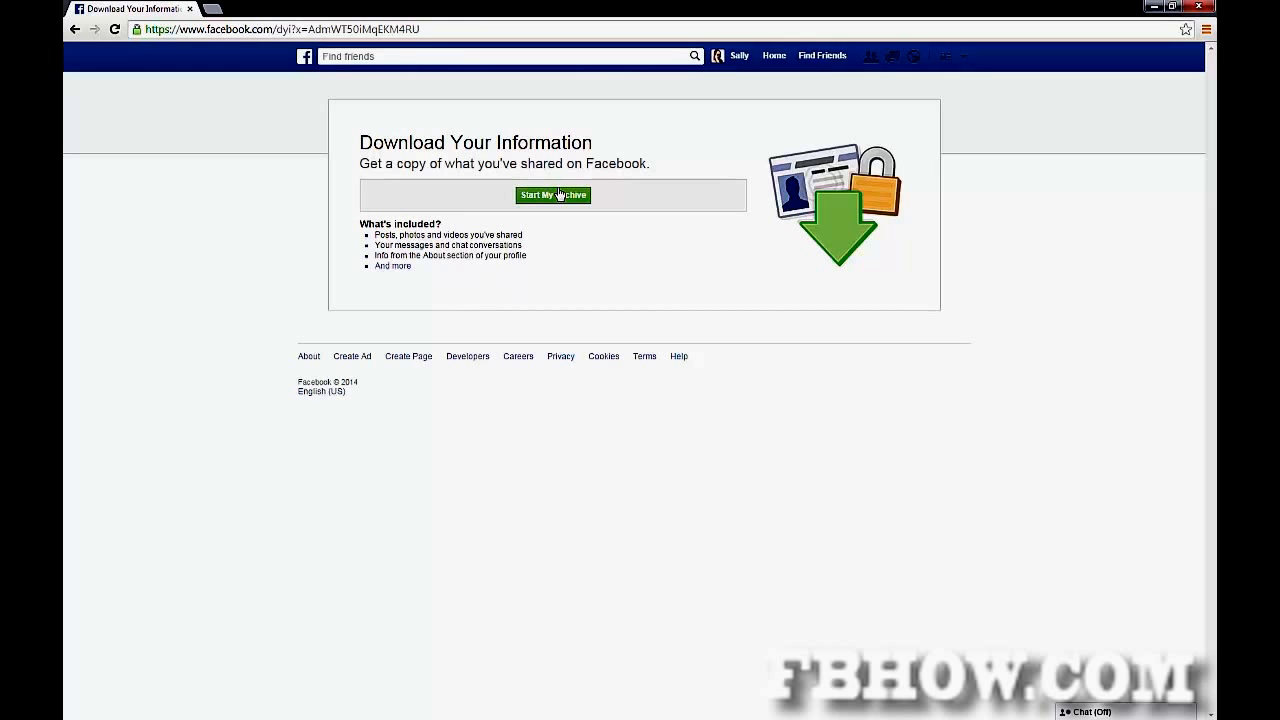
# Start My Archive, confirm the request, and acknowledge the download-requested notice.
pyautogui.click(552, 196)
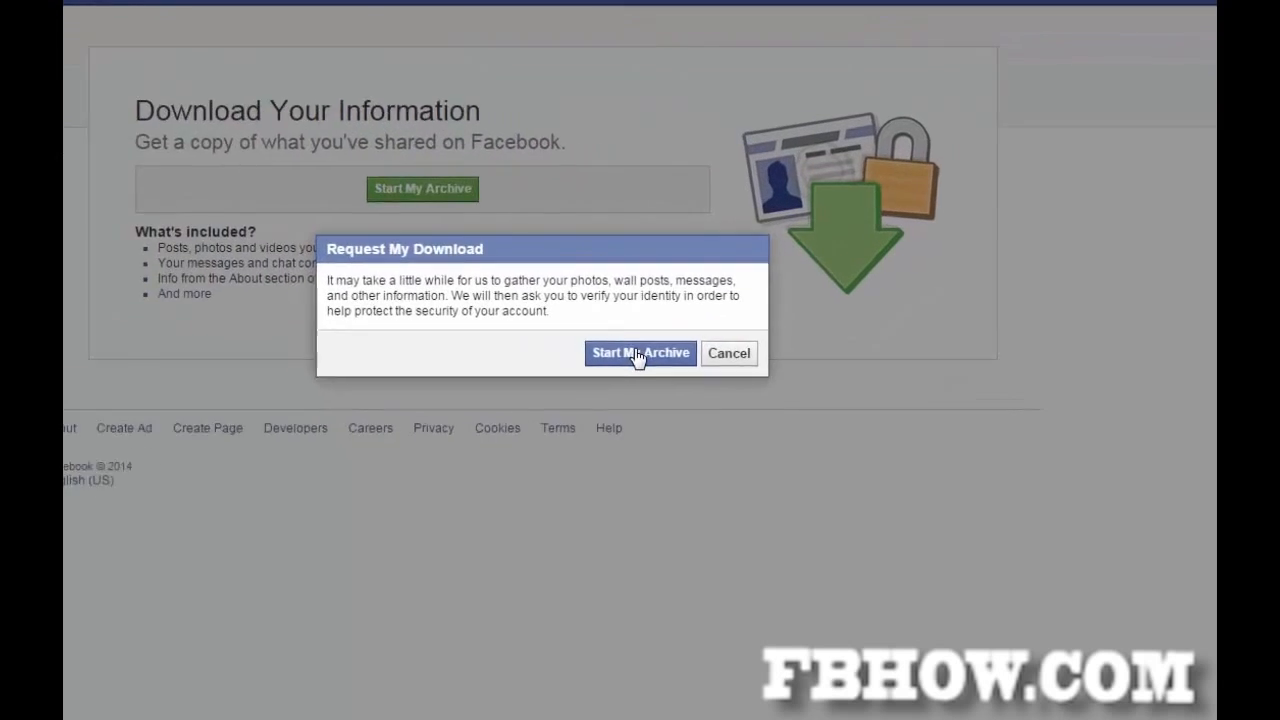
pyautogui.click(640, 352)
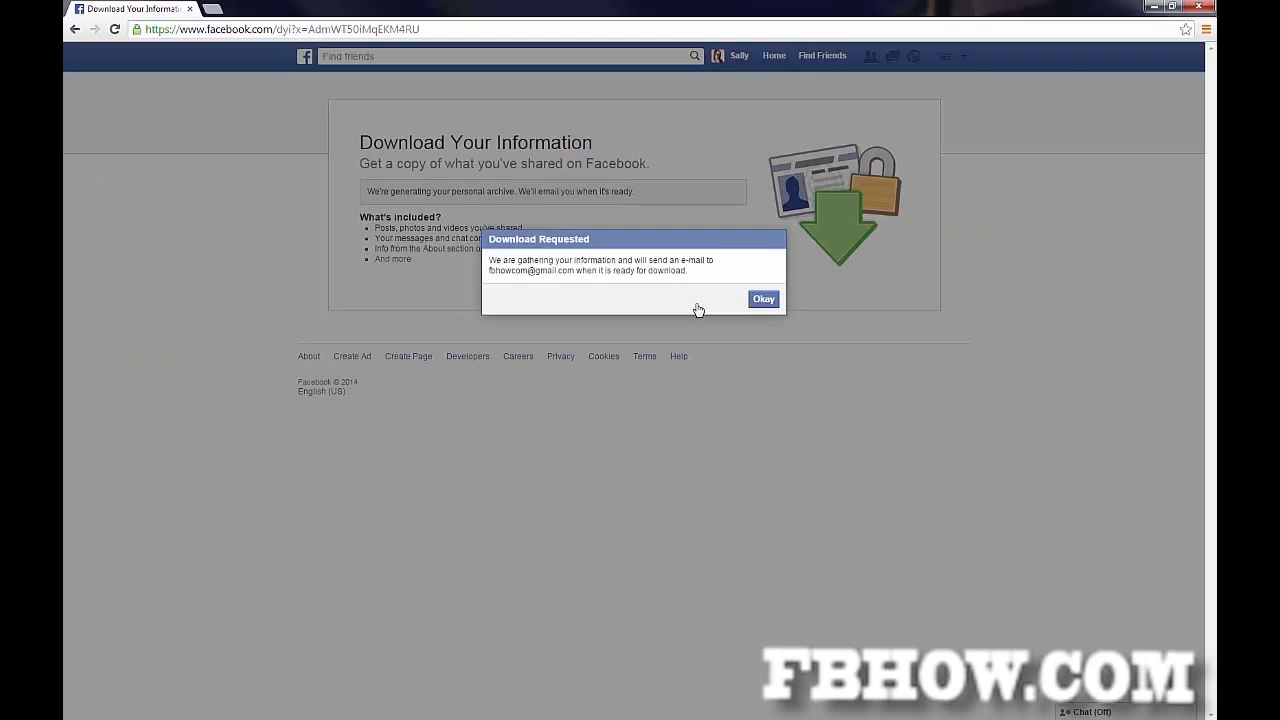
pyautogui.moveTo(728, 308)
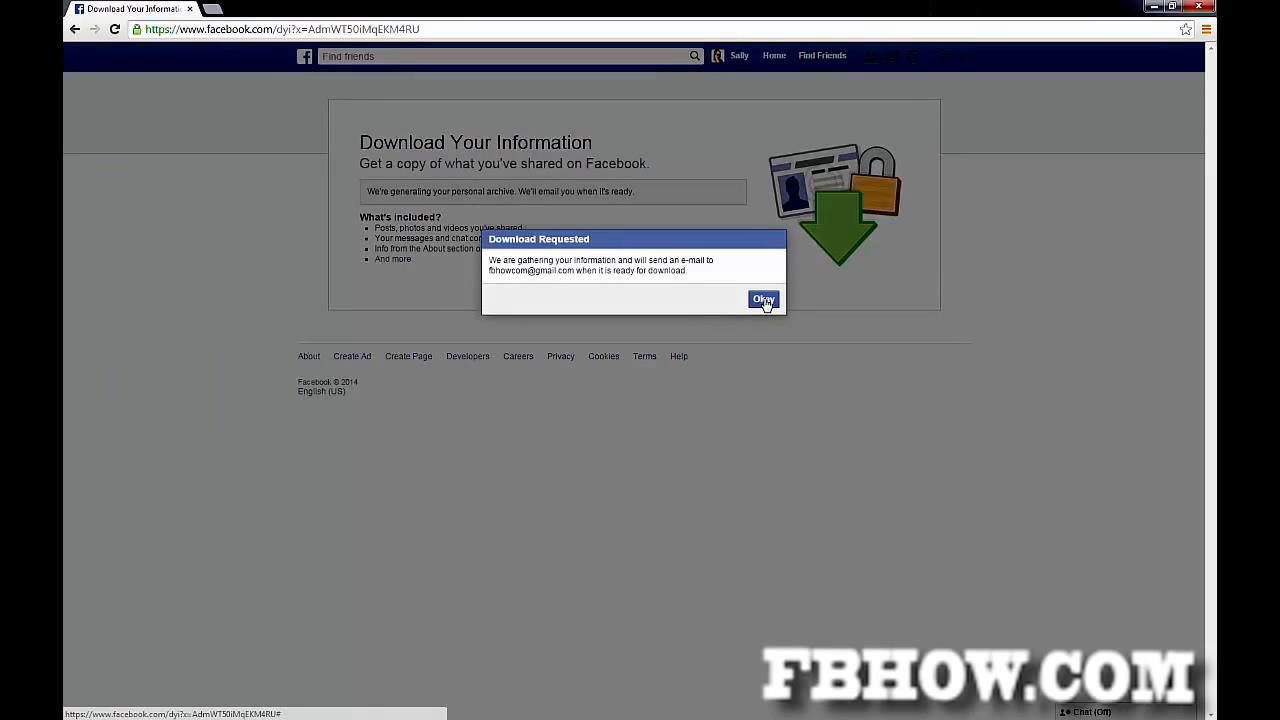
pyautogui.click(764, 300)
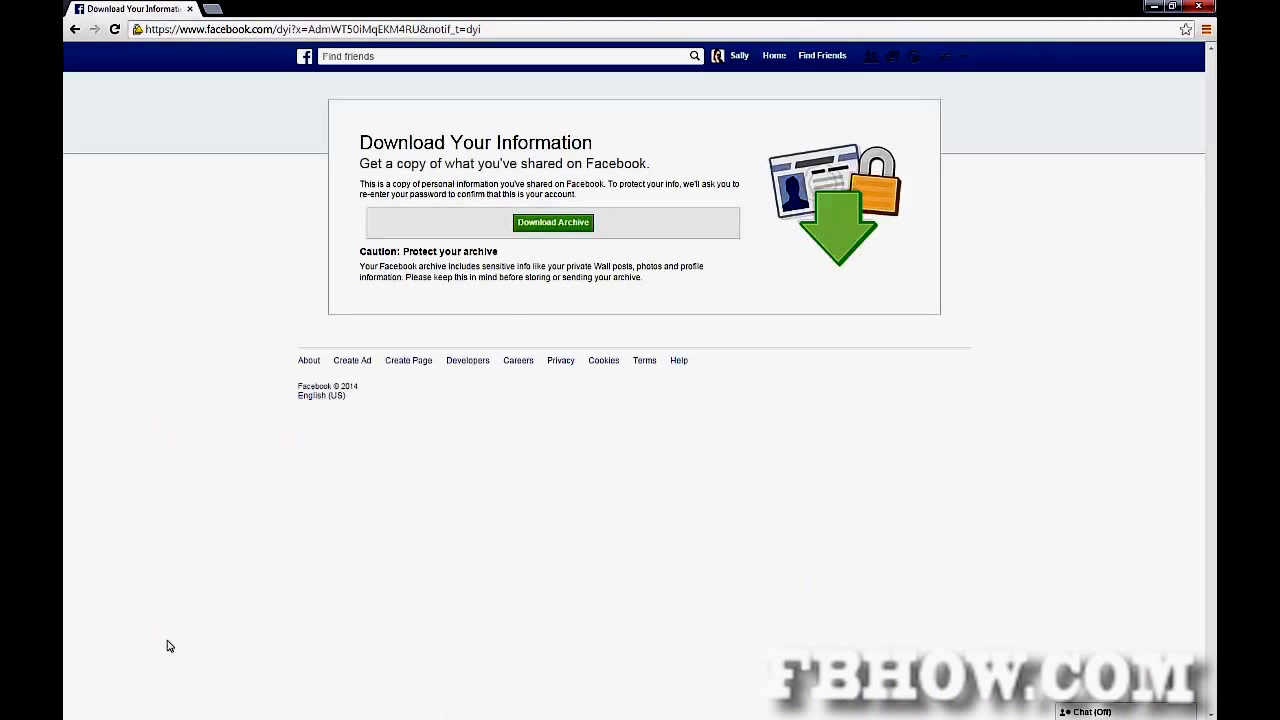
pyautogui.moveTo(564, 228)
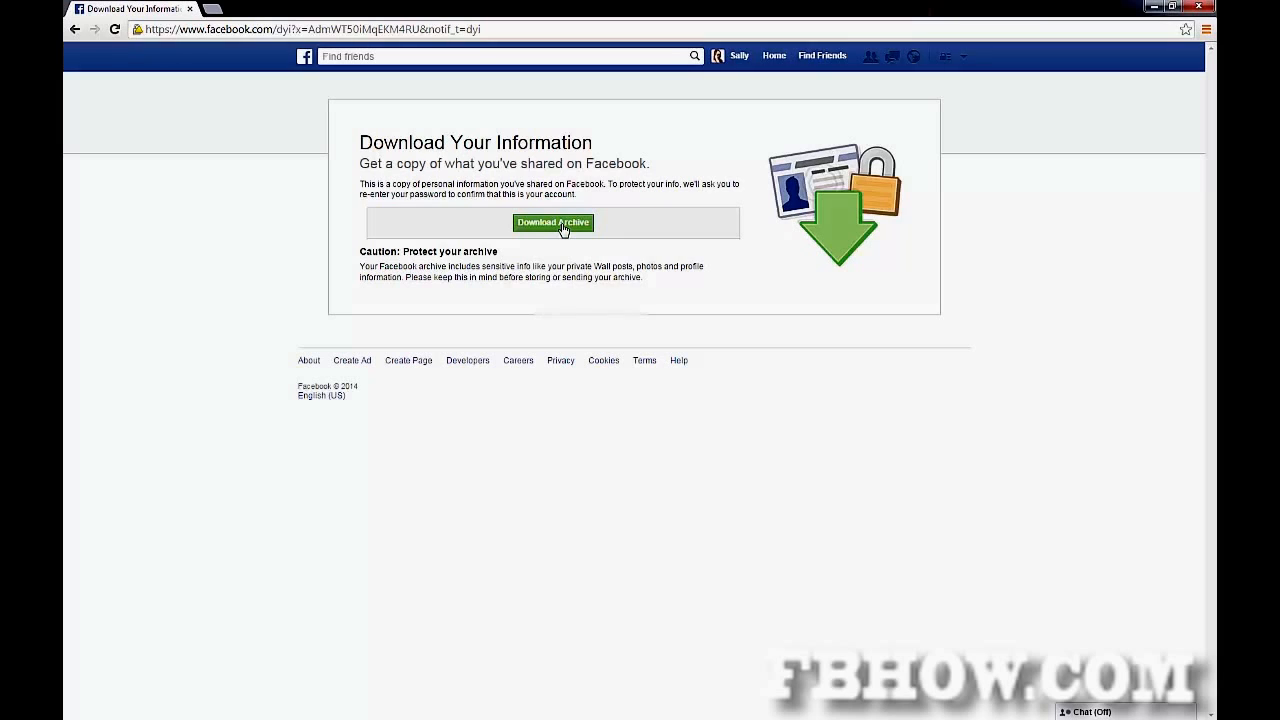
# Download the archive after password confirmation and open its index.htm profile page.
pyautogui.click(552, 222)
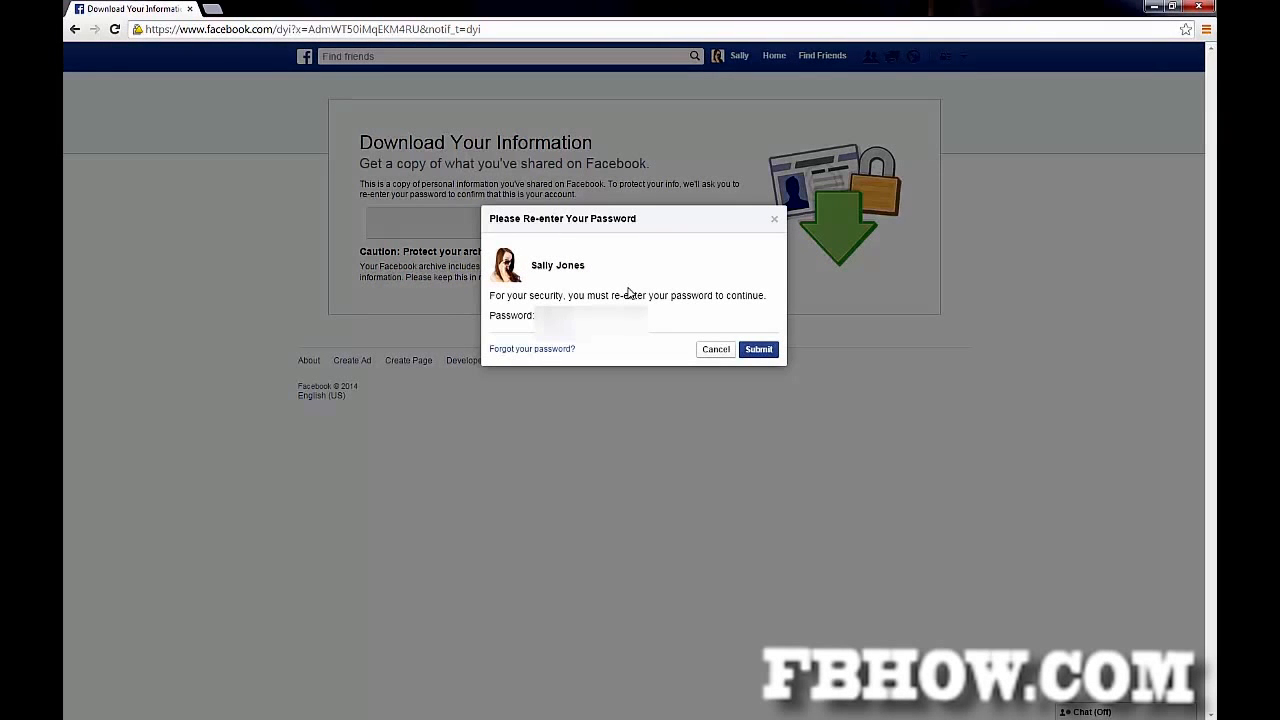
pyautogui.click(758, 348)
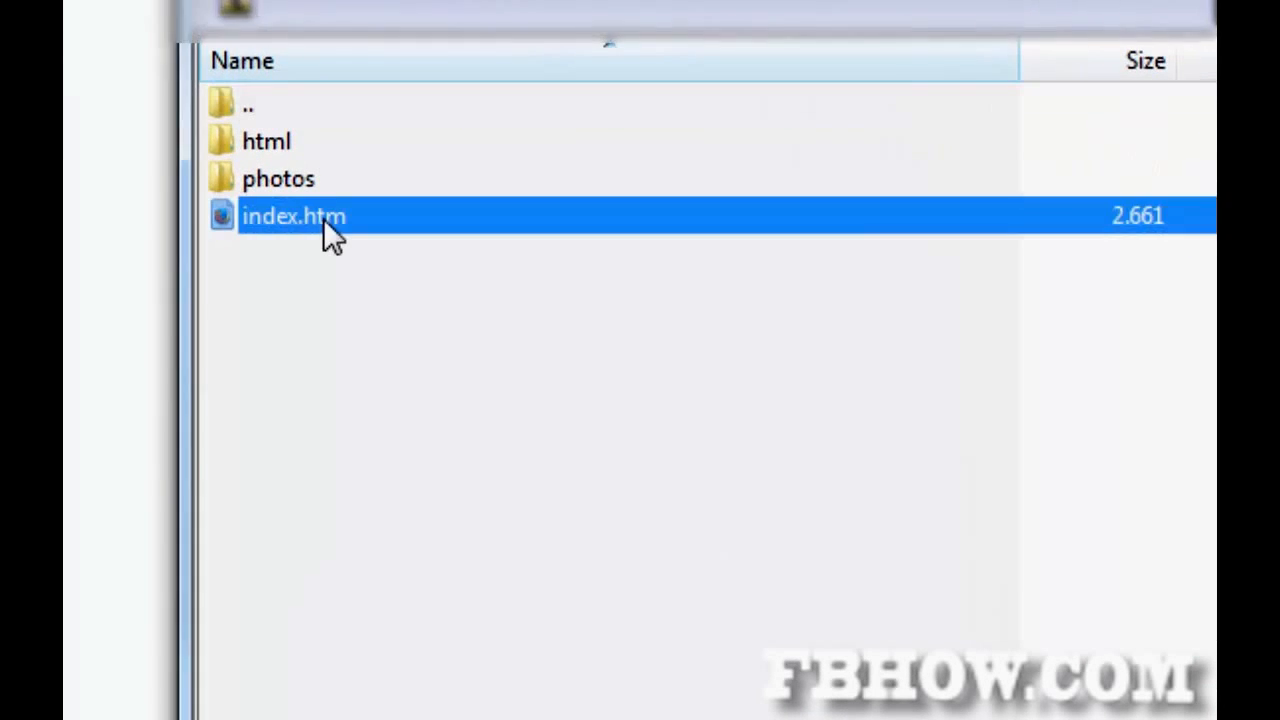
pyautogui.doubleClick(292, 216)
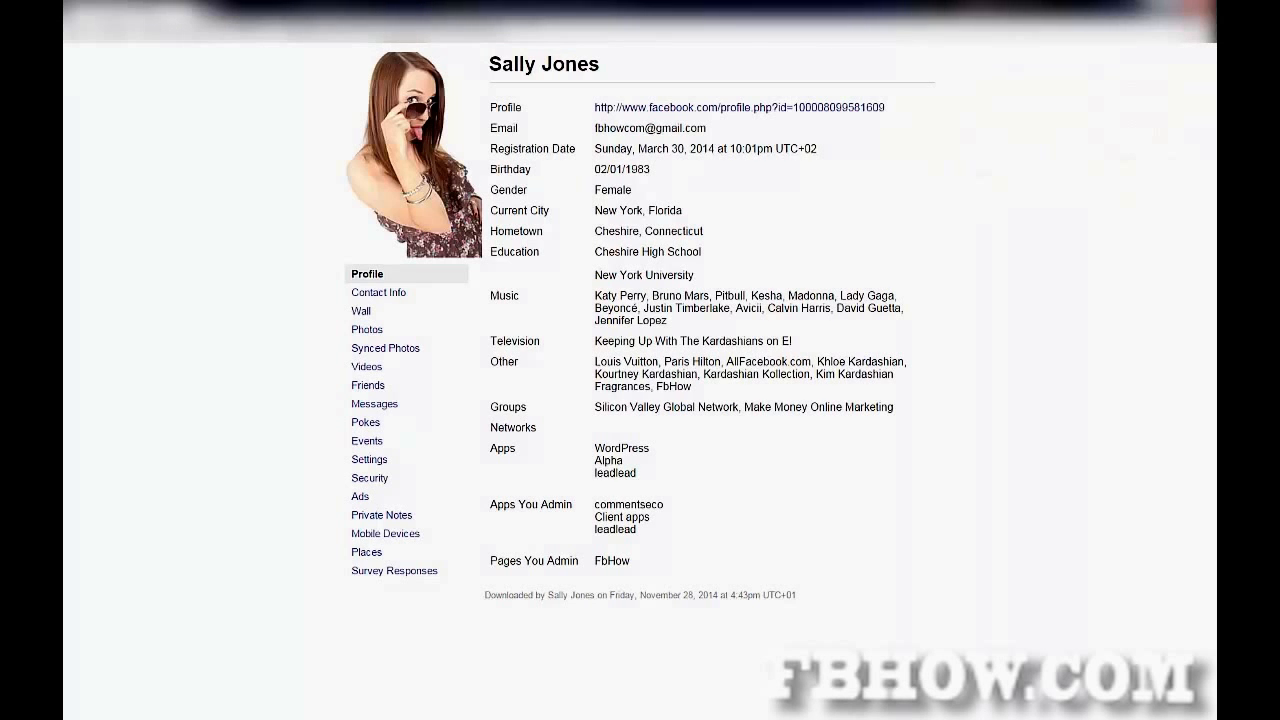
pyautogui.moveTo(666, 118)
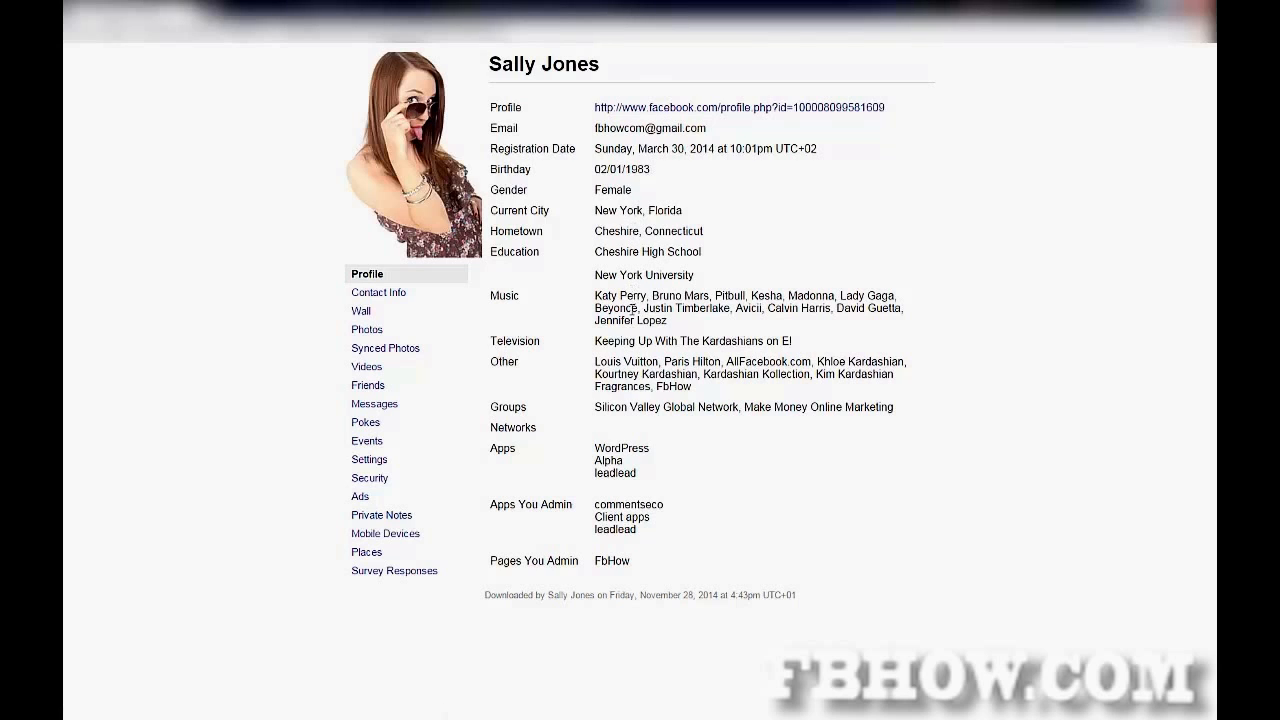
pyautogui.moveTo(584, 444)
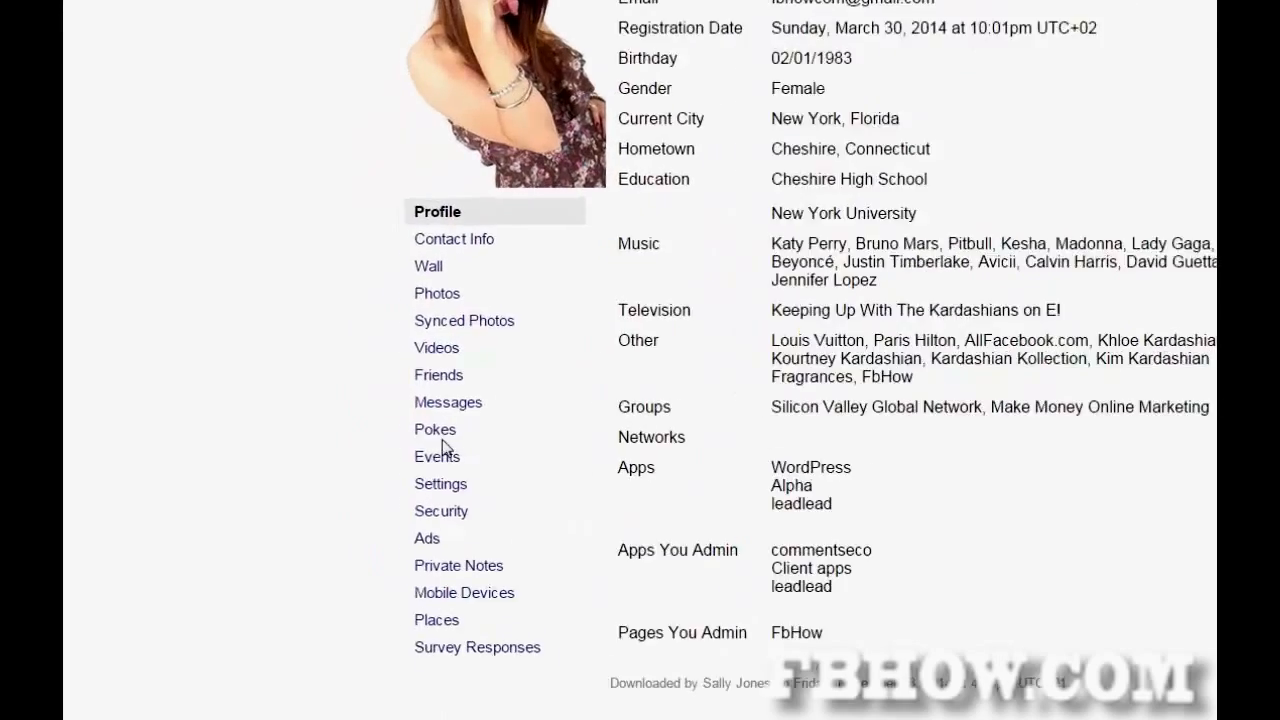
# Go to the Messages section of the archive from the sidebar.
pyautogui.click(448, 402)
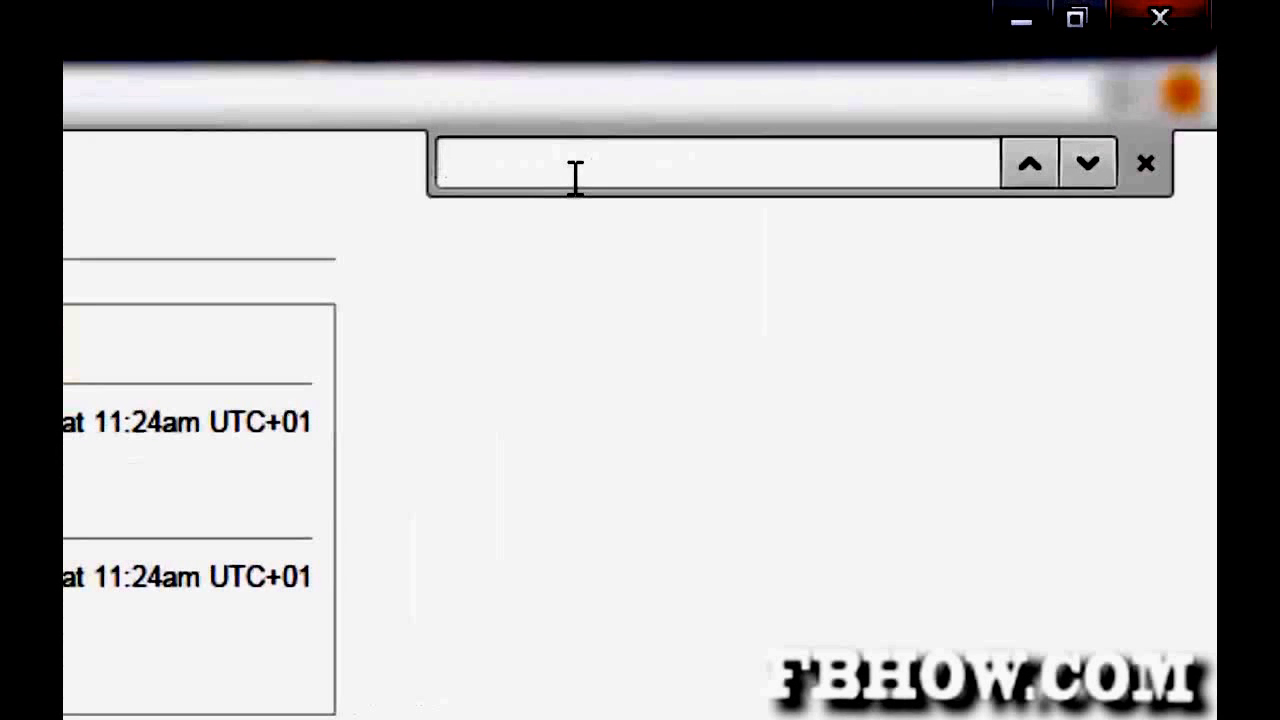
# Search the messages page for 'fbhow', giving two matches.
pyautogui.write('fbhow')
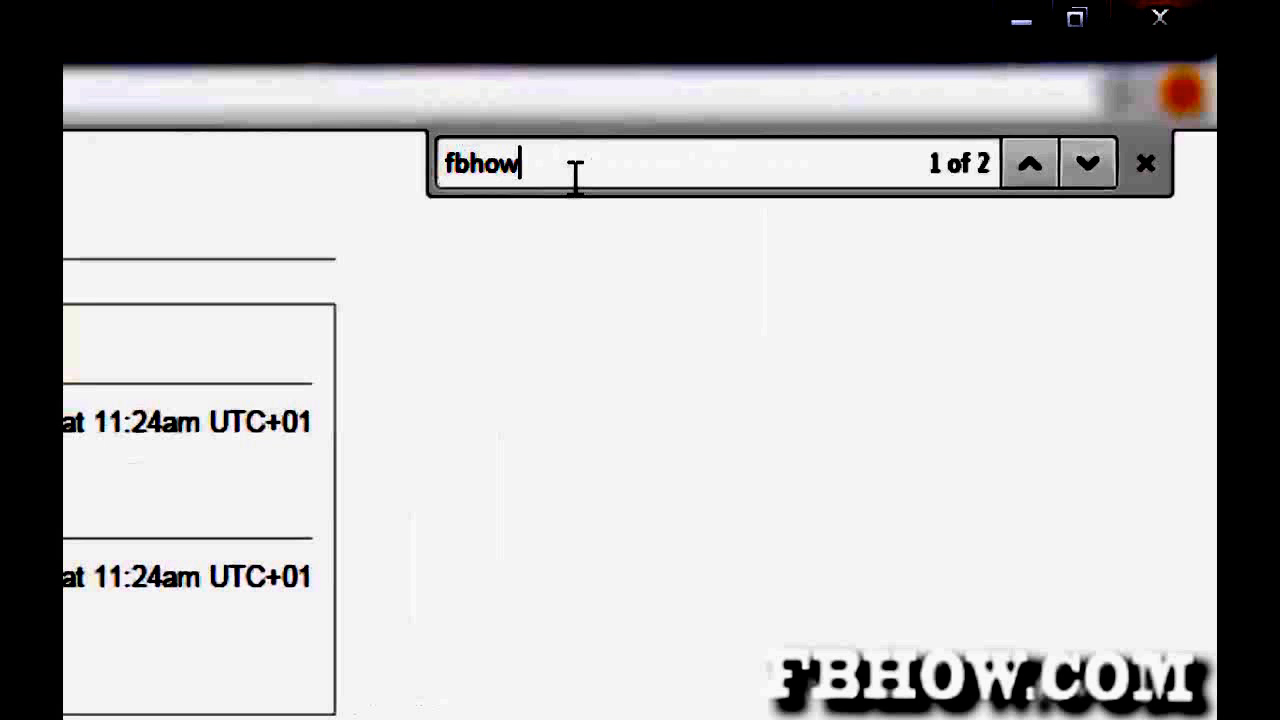